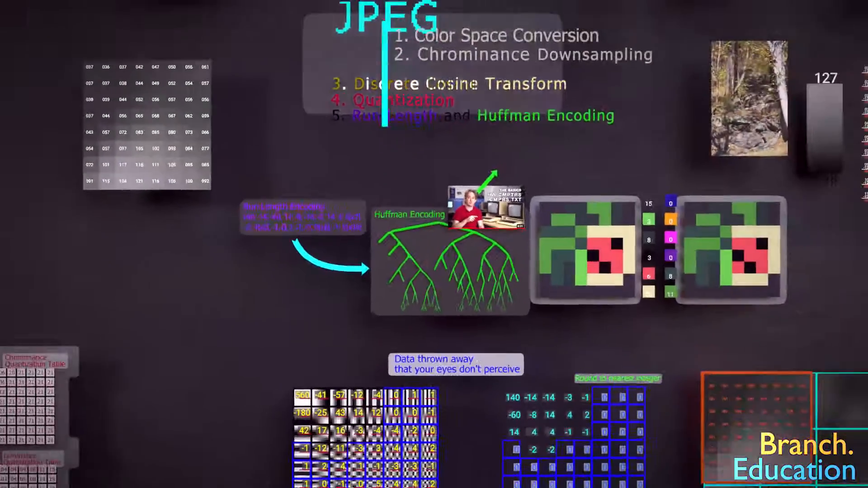
scroll("down", 3)
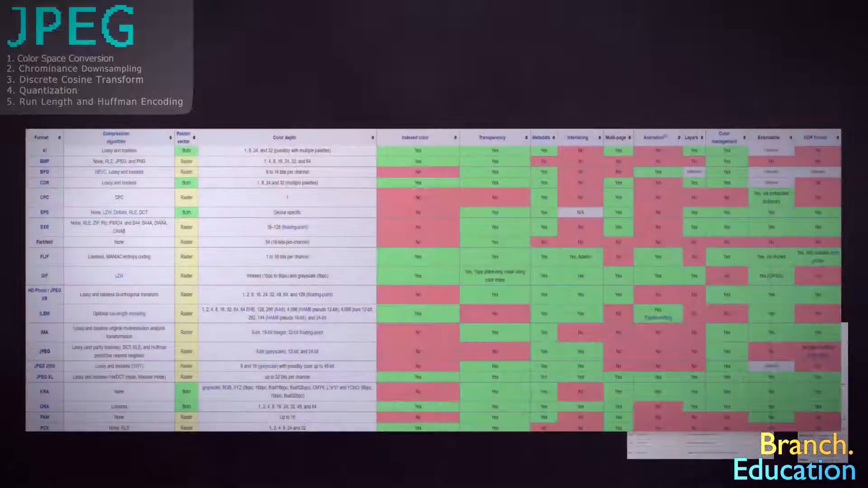
scroll("down", 3)
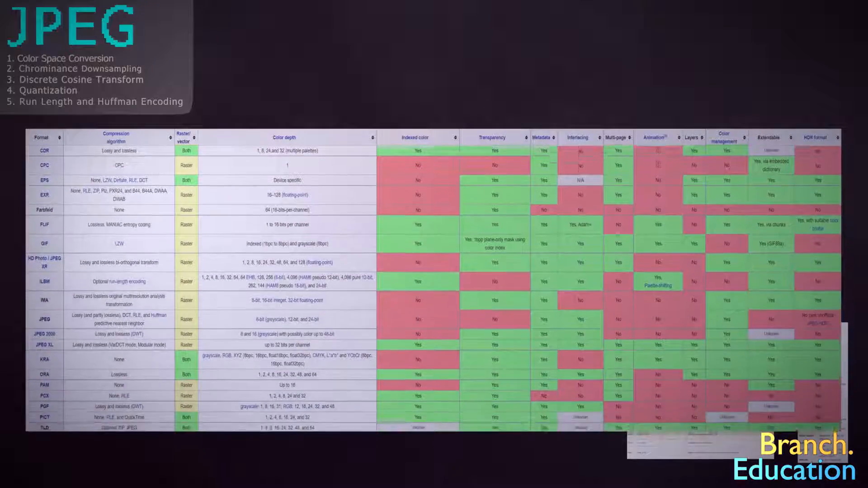
scroll("down", 3)
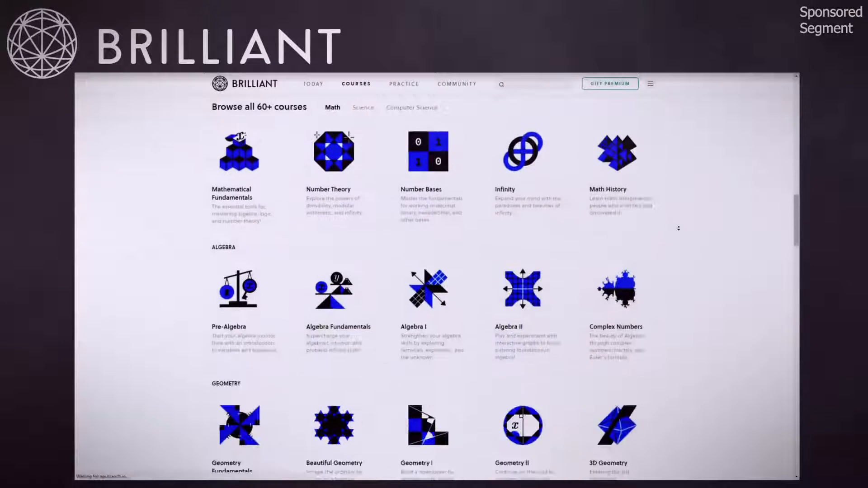
scroll("down", 3)
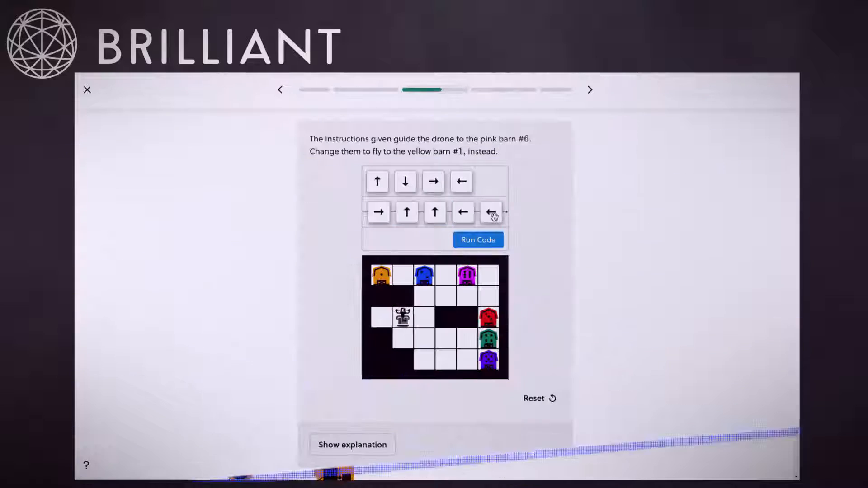
left_click(477, 240)
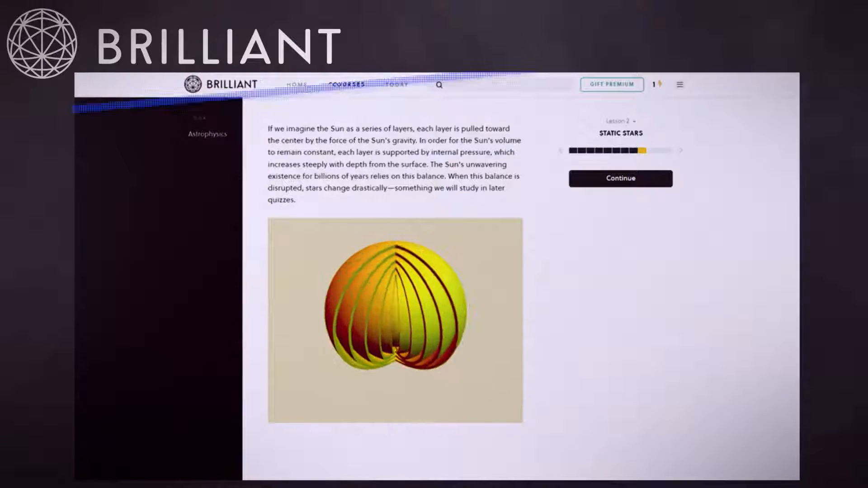
left_click(621, 178)
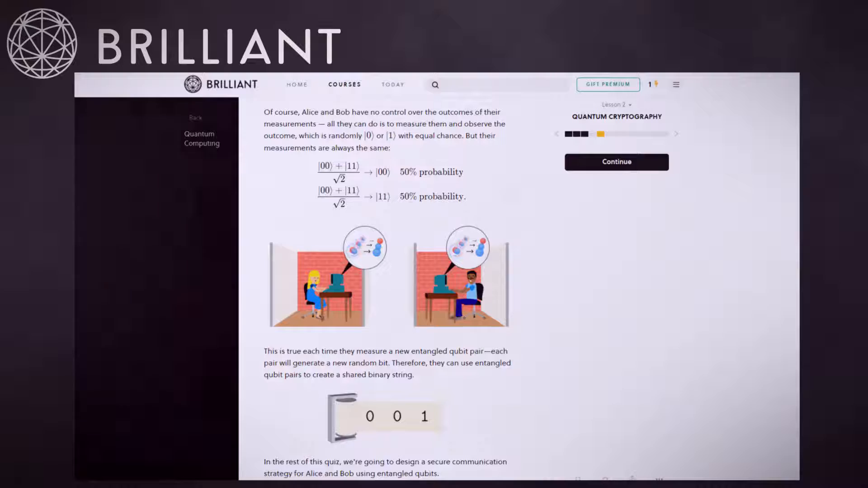
left_click(344, 84)
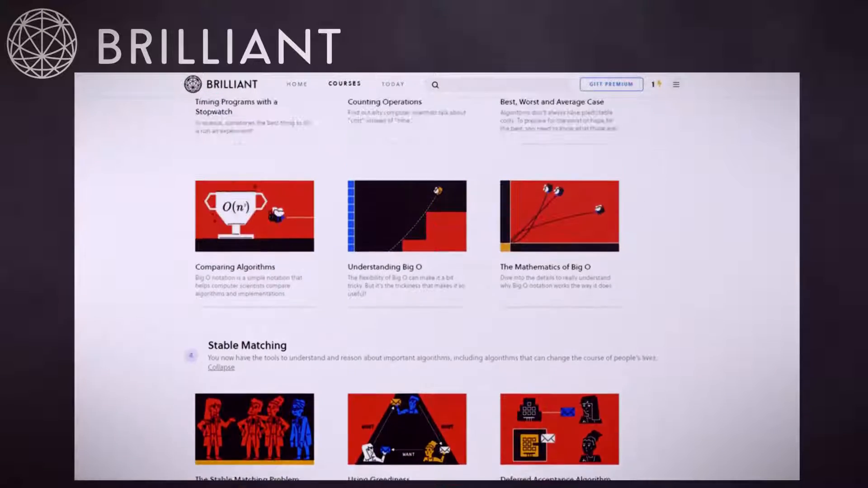
scroll("up", 3)
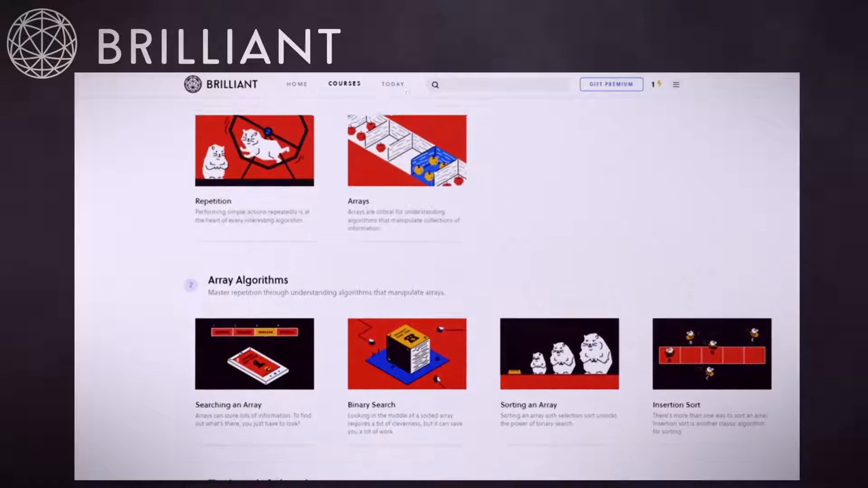
scroll("up", 3)
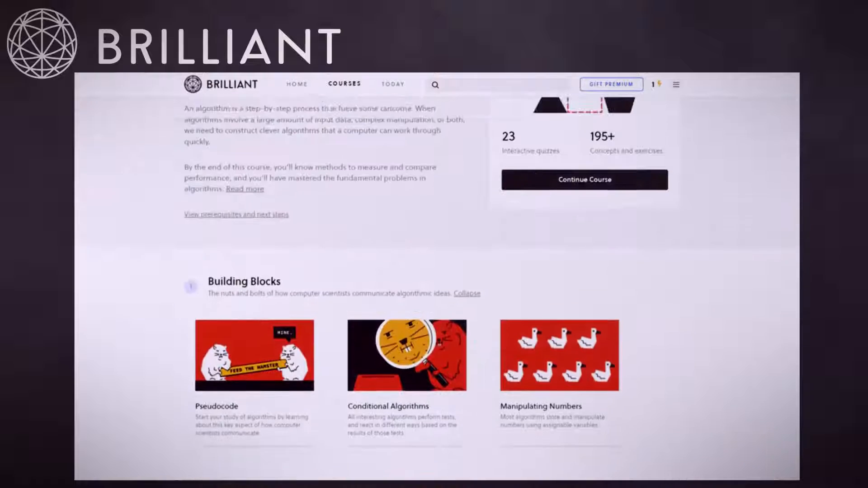
scroll("up", 3)
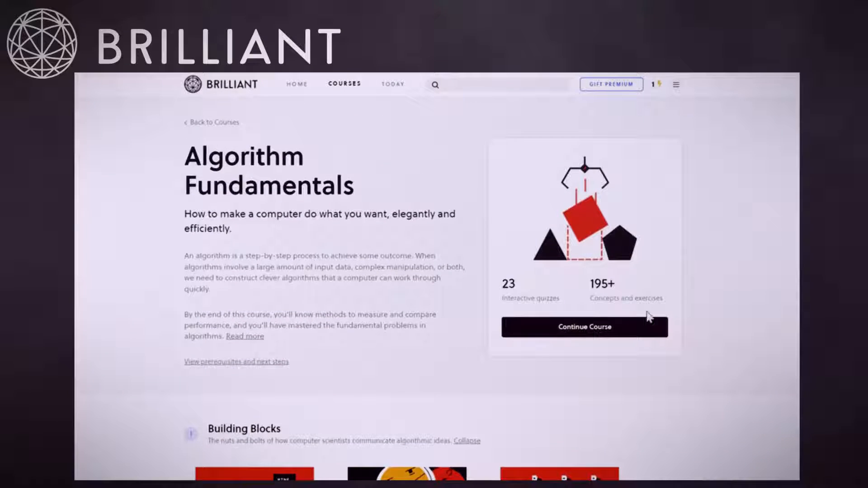
left_click(583, 327)
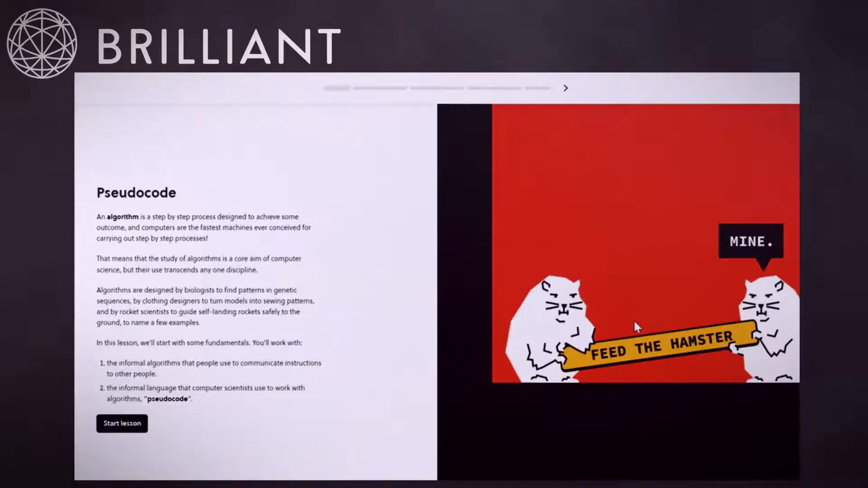
left_click(122, 423)
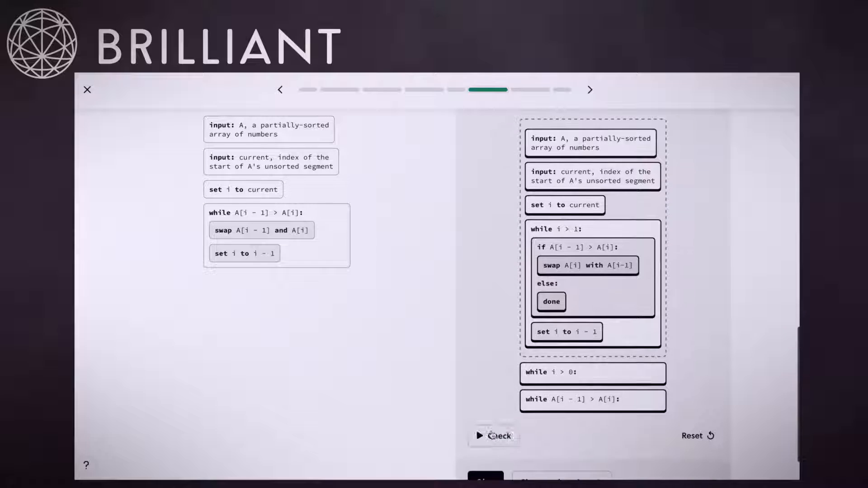
left_click(86, 89)
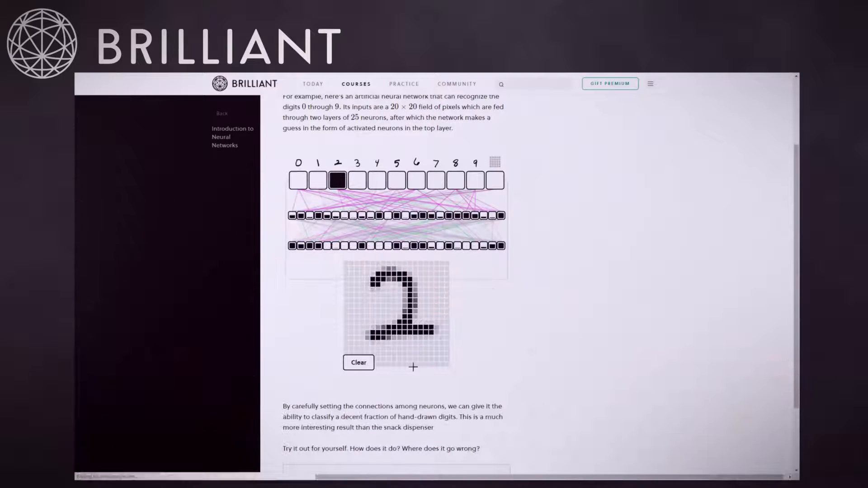
left_click(358, 363)
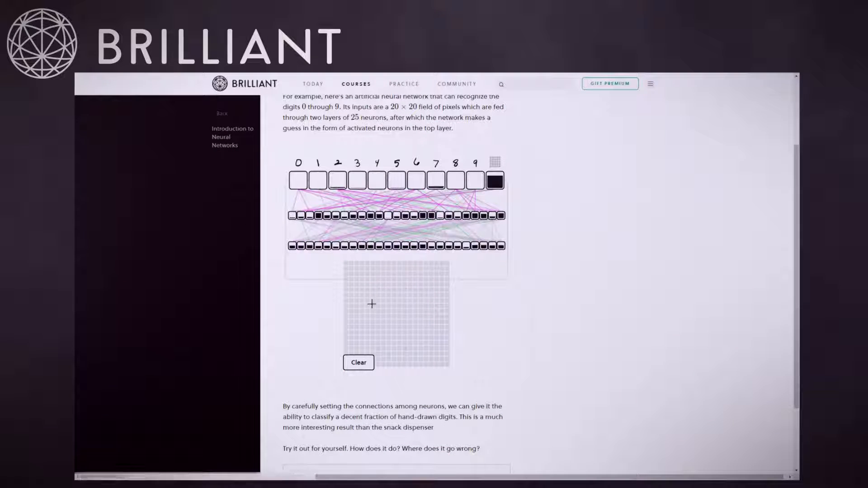